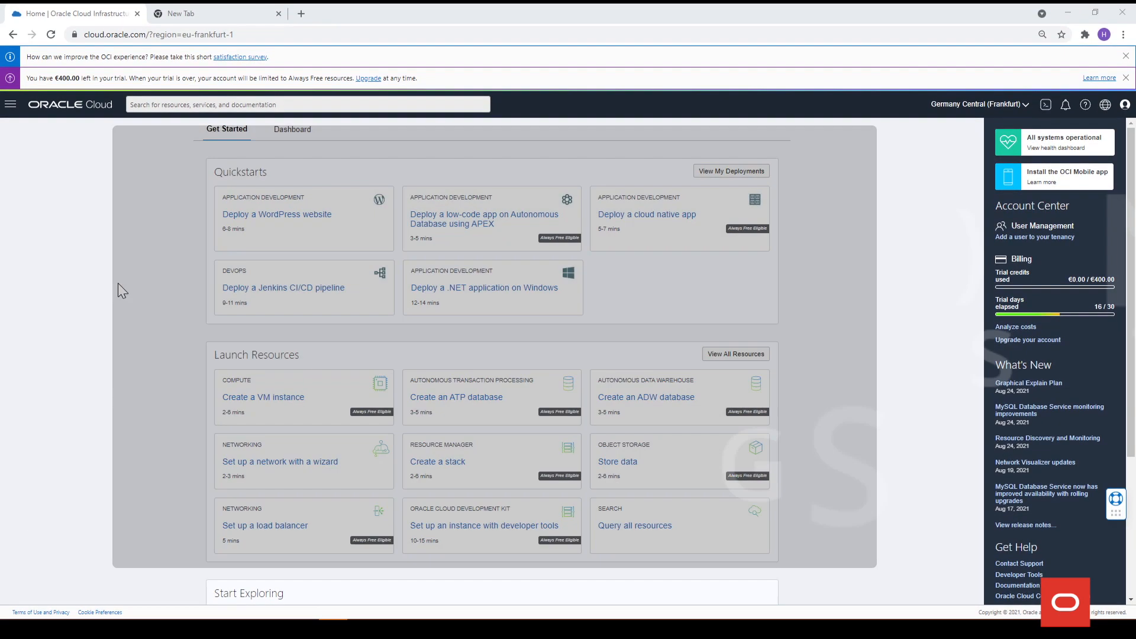
Open Networking > Overview from the console's navigation menu
left_click(10, 104)
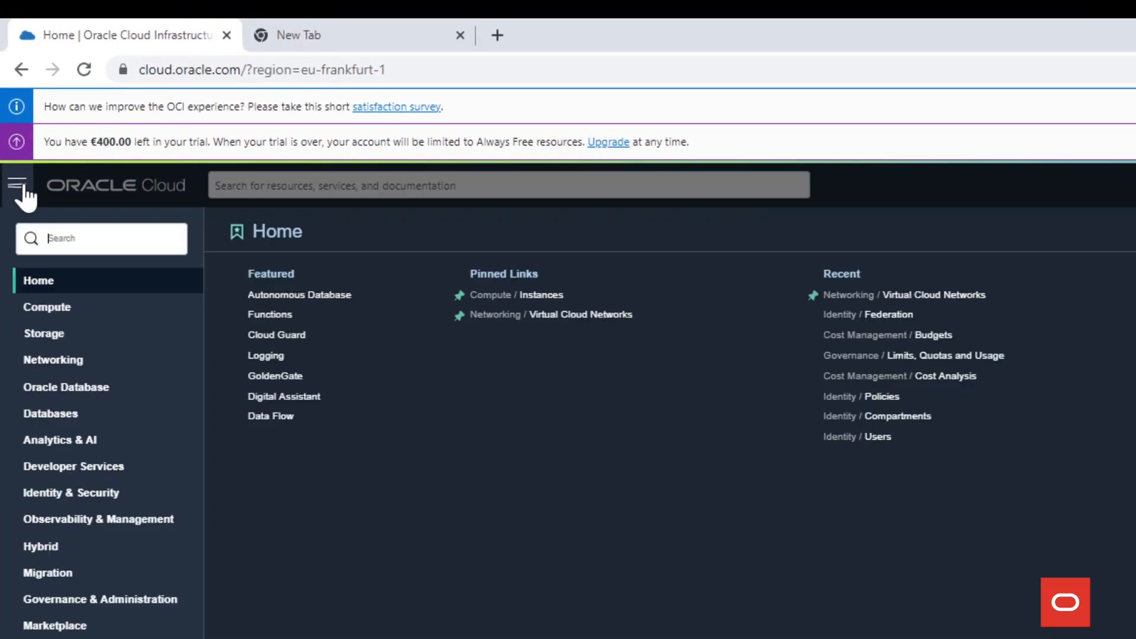
left_click(52, 359)
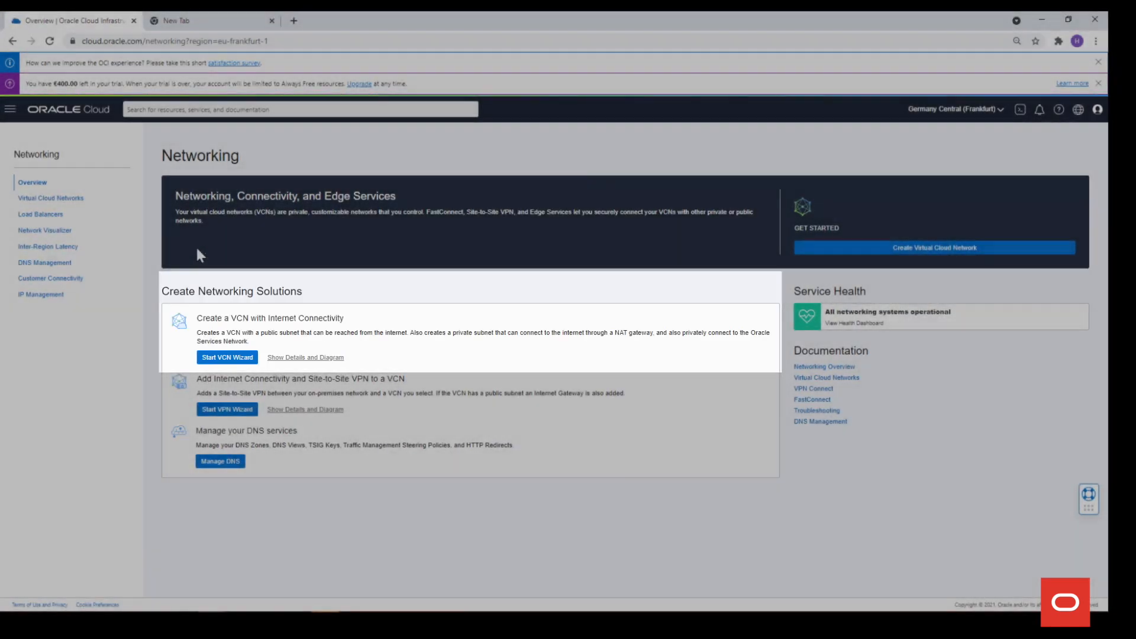
Launch the VCN with Internet Connectivity wizard and name the VCN MyBasicVCN, keeping default CIDRs
left_click(227, 357)
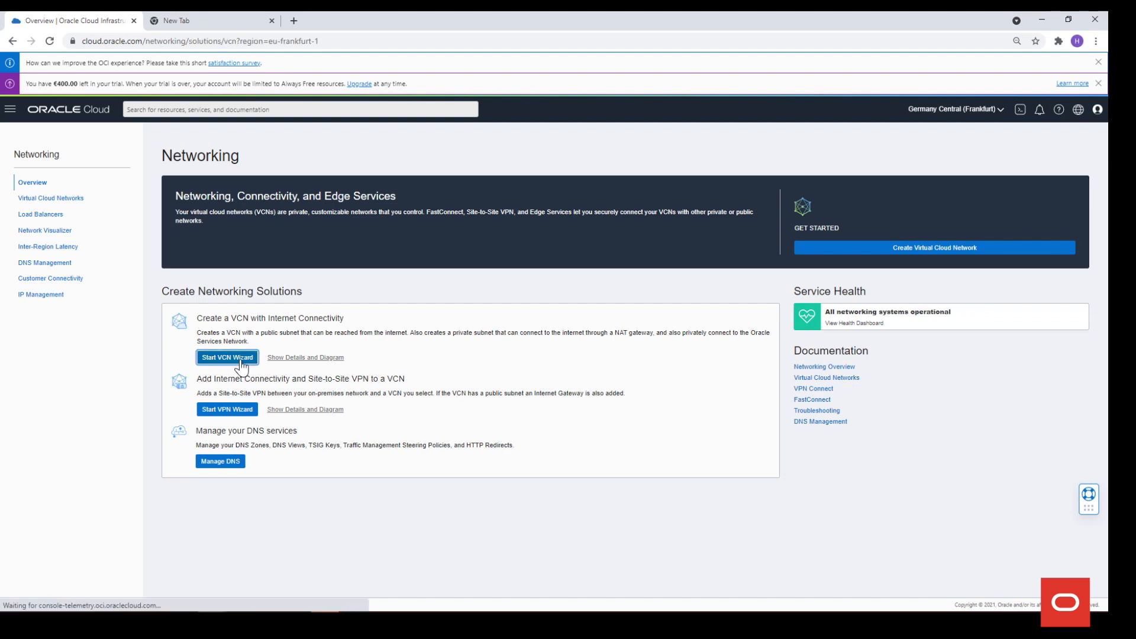
left_click(227, 356)
type("MyBasicVCN")
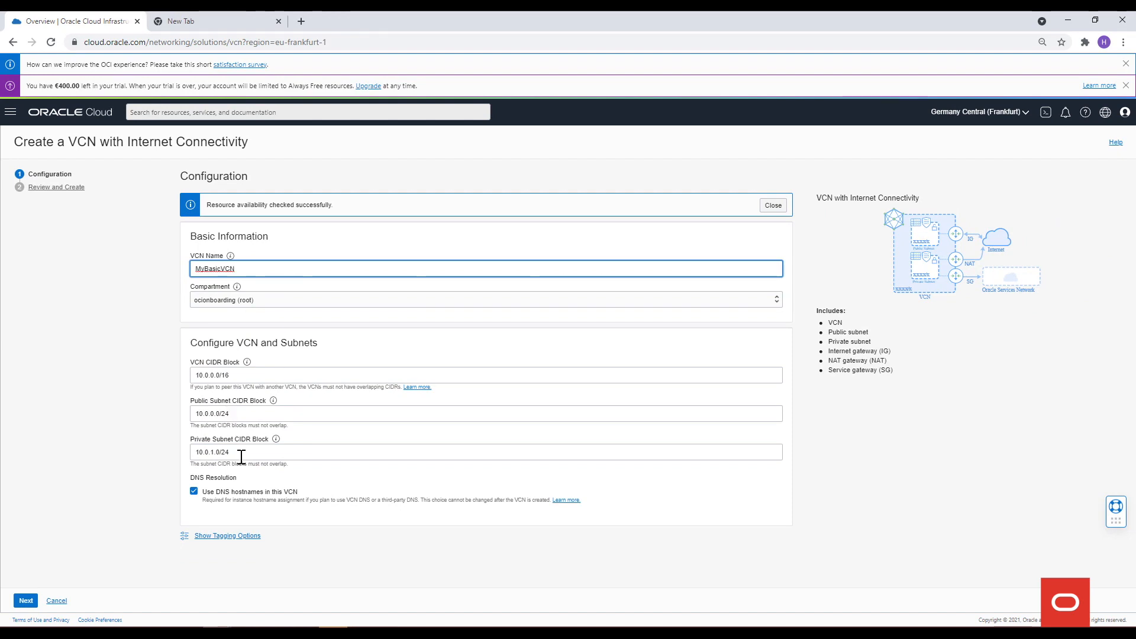
Advance to Review and Create and scroll through the subnets, gateways, security lists and route tables
left_click(25, 599)
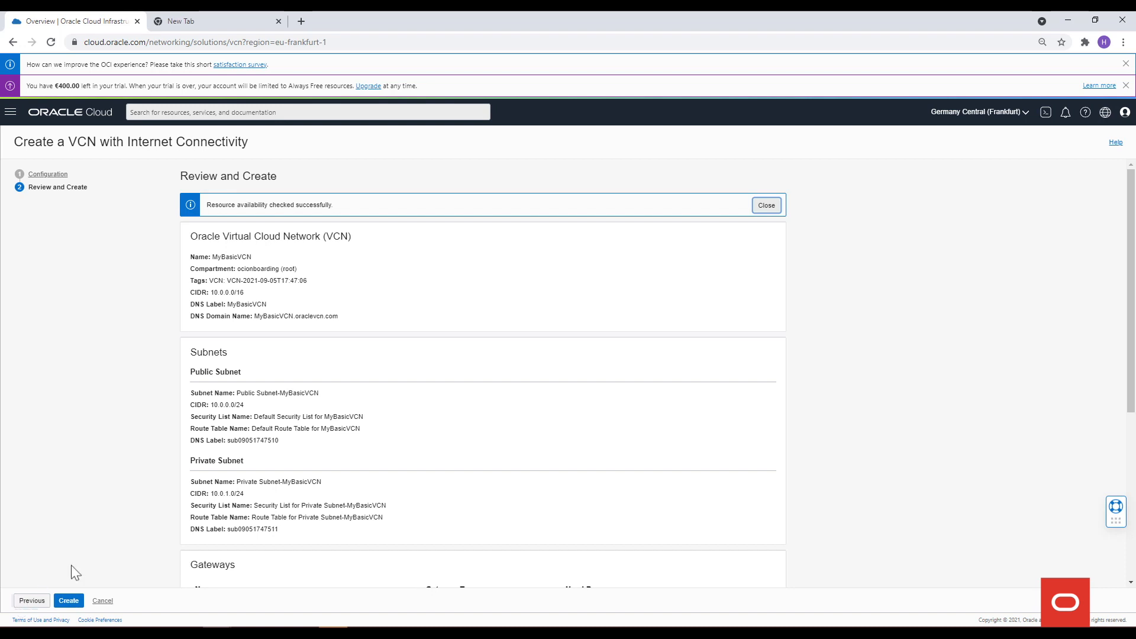
mouse_move(161, 516)
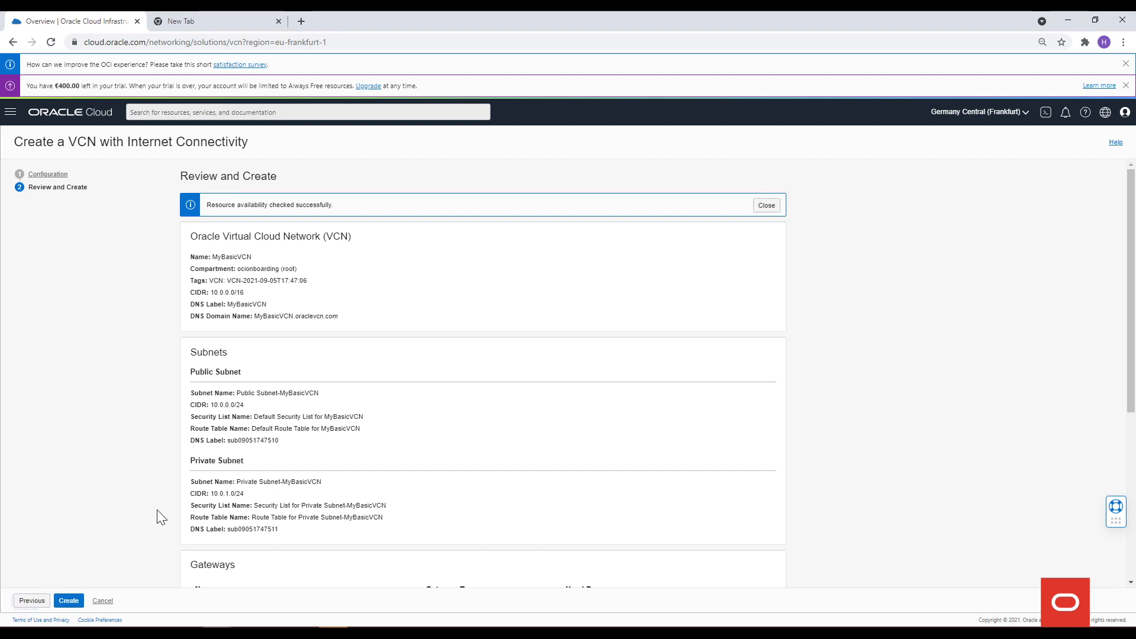
scroll("down", 3)
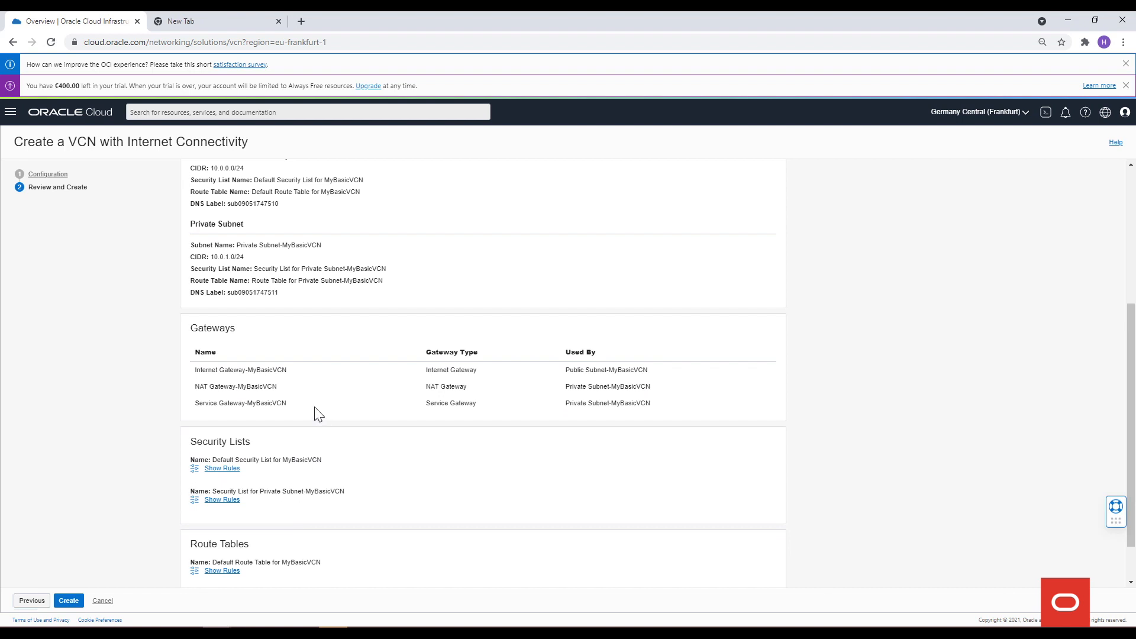
scroll("down", 3)
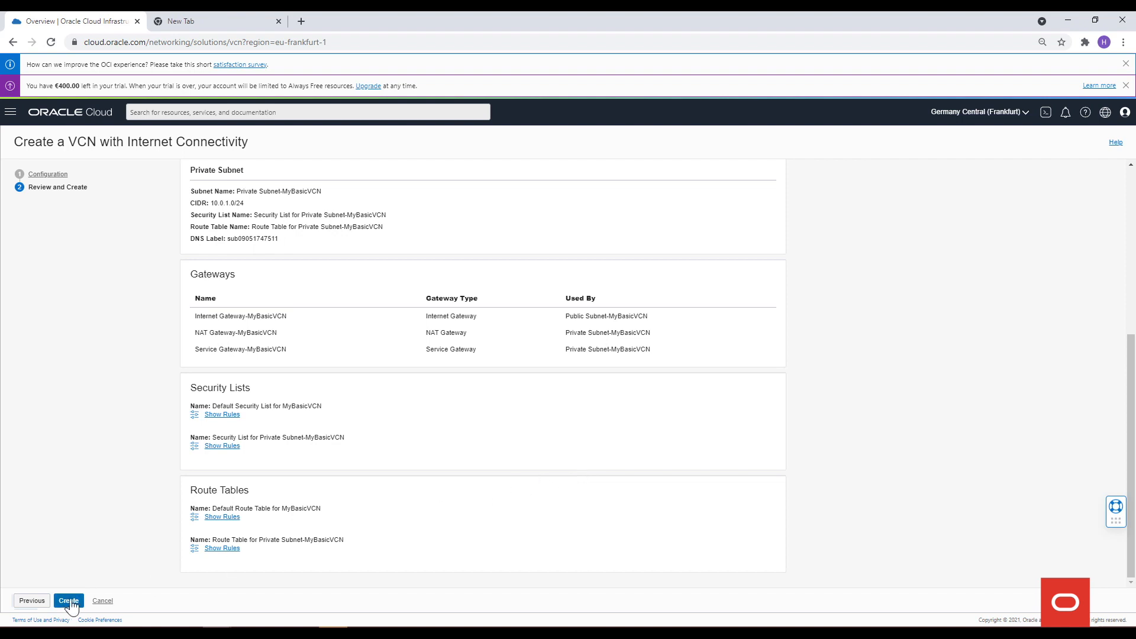
Create MyBasicVCN, then view the new virtual cloud network once all resources show Done
left_click(68, 600)
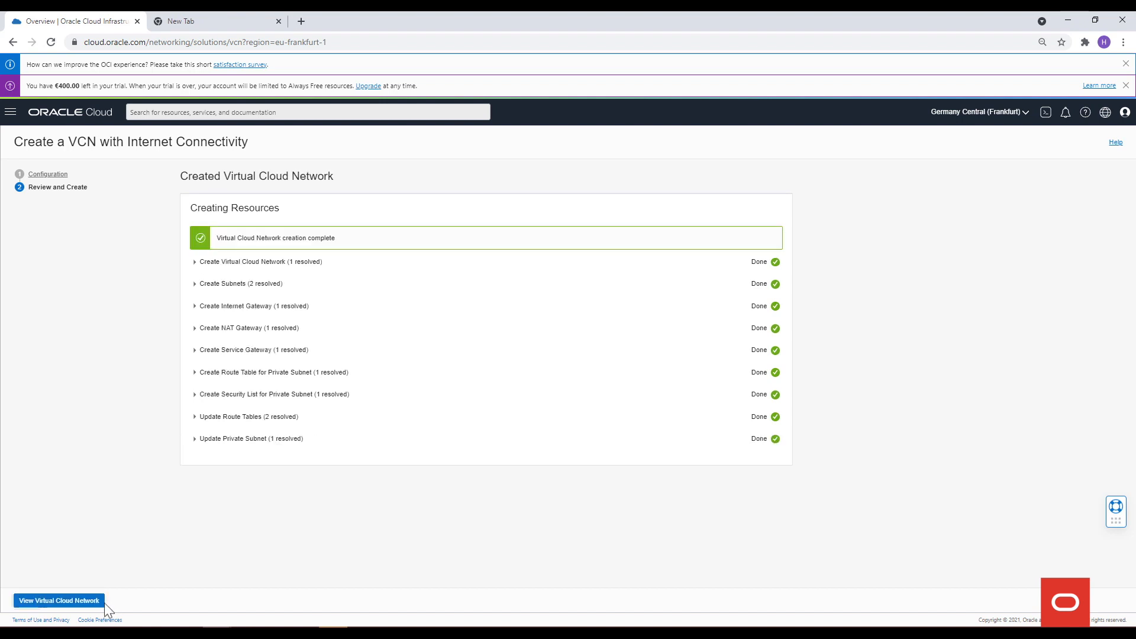
left_click(58, 600)
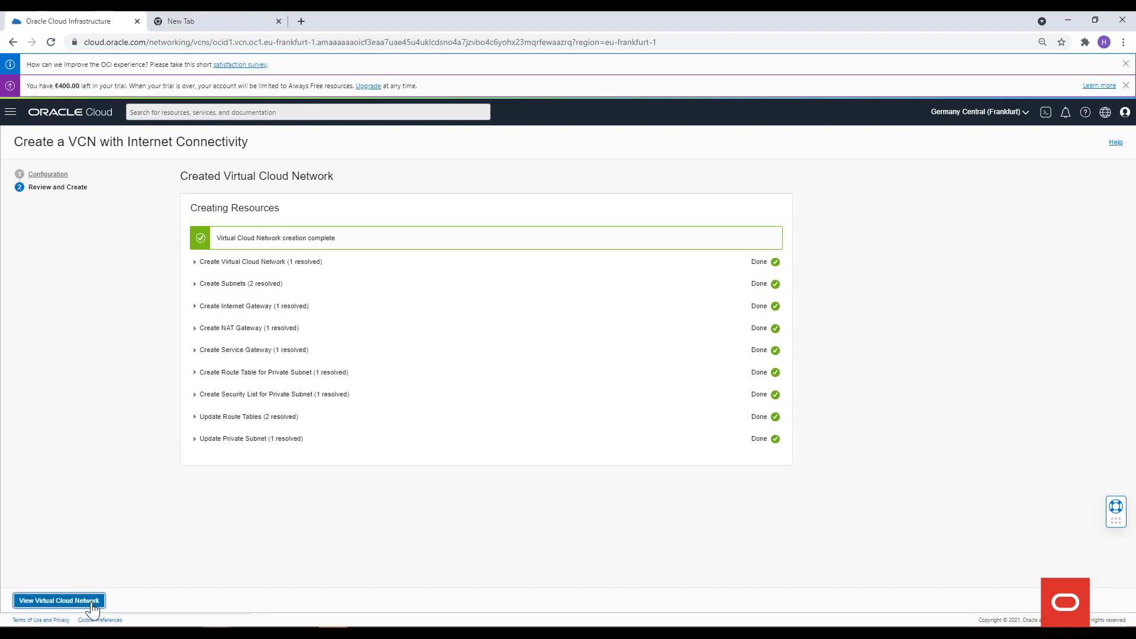
left_click(59, 600)
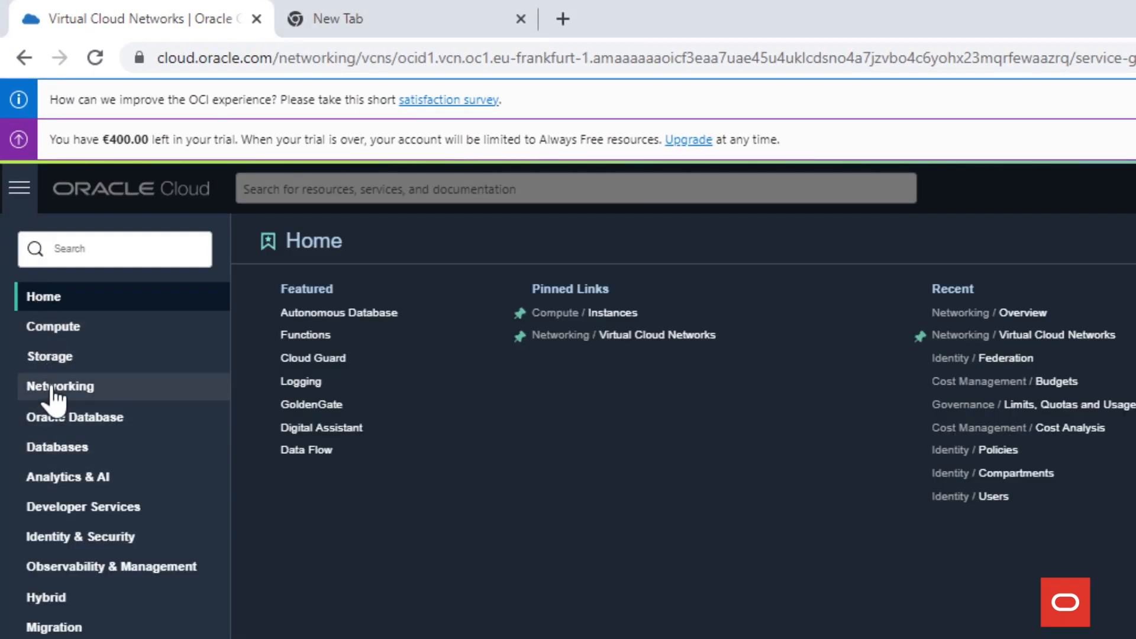
Open Networking > Network Visualizer for the root compartment
left_click(61, 385)
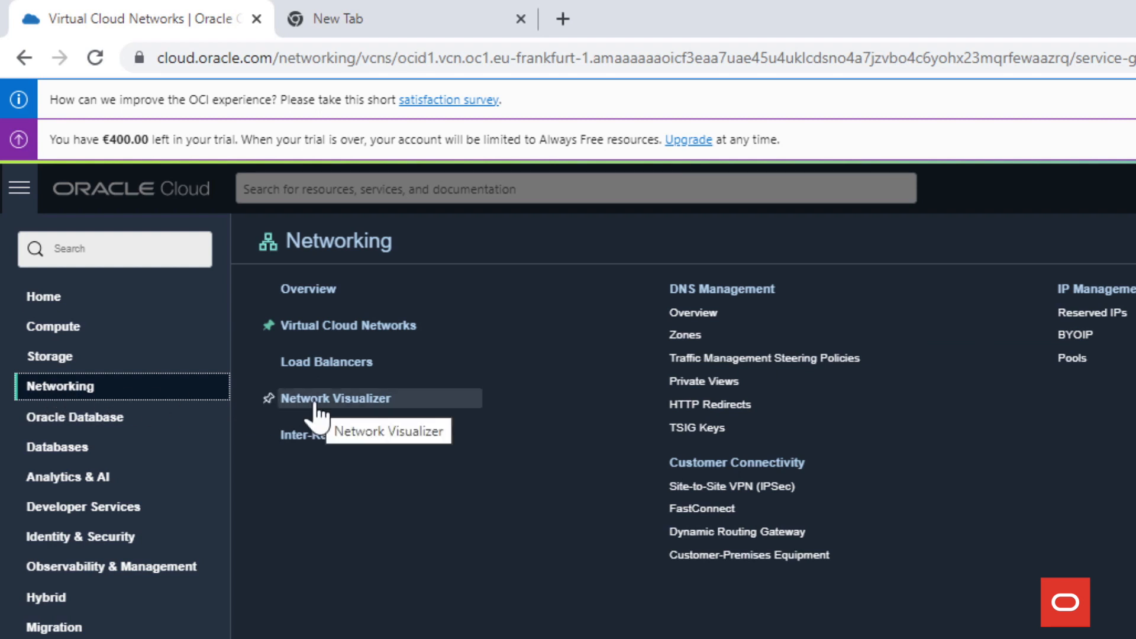
left_click(339, 397)
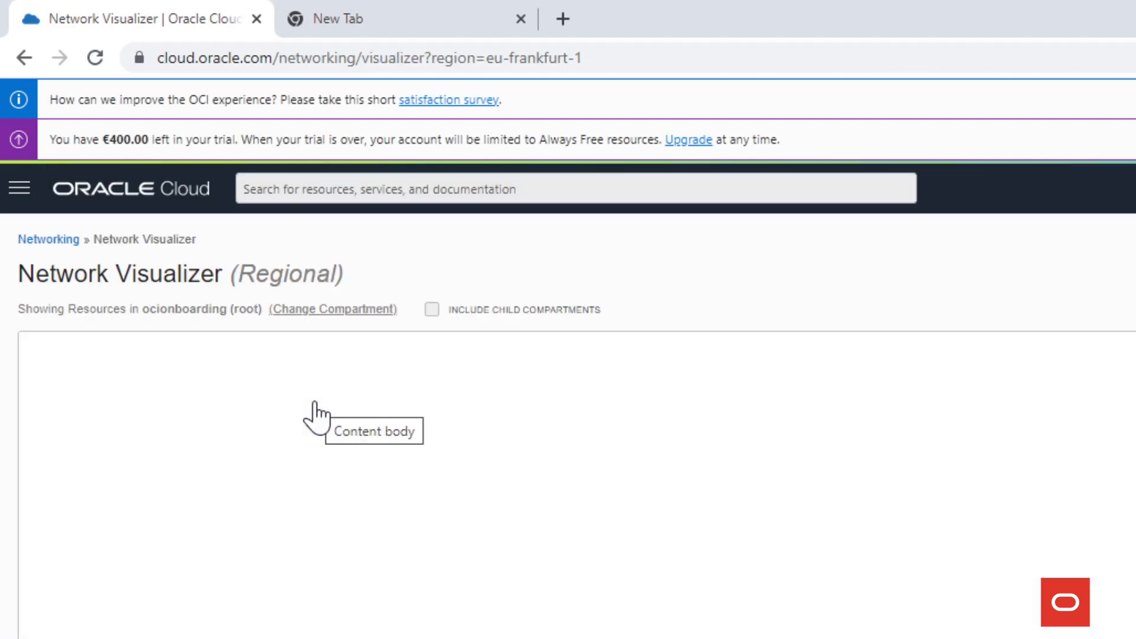